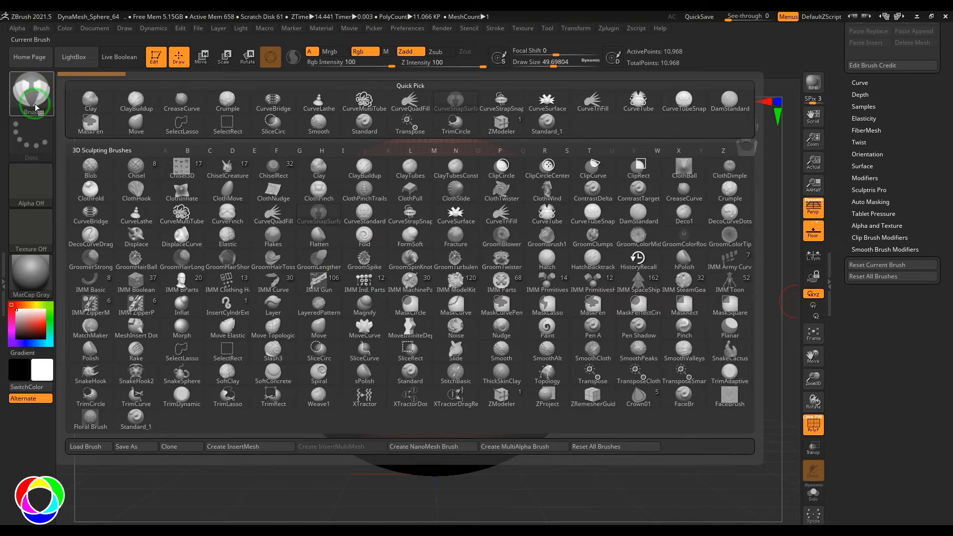
- Choose the CurveSnapSurface brush from the 3D Sculpting Brushes list in the Brush palette
left_click(227, 214)
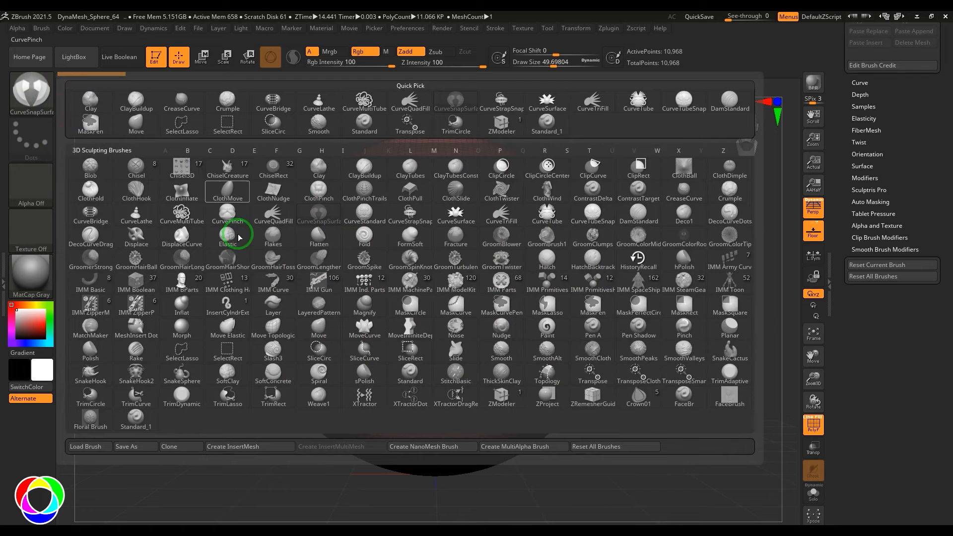
left_click(455, 213)
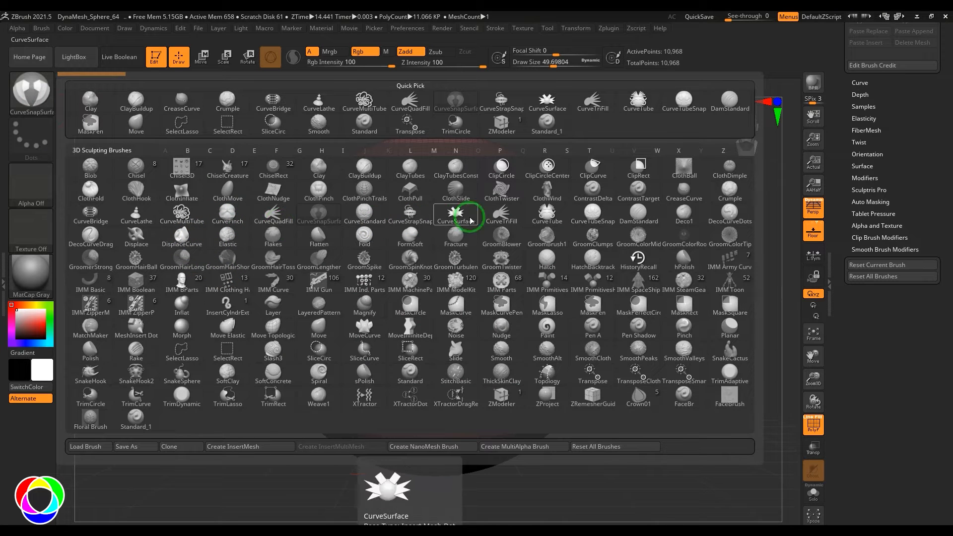
left_click(318, 212)
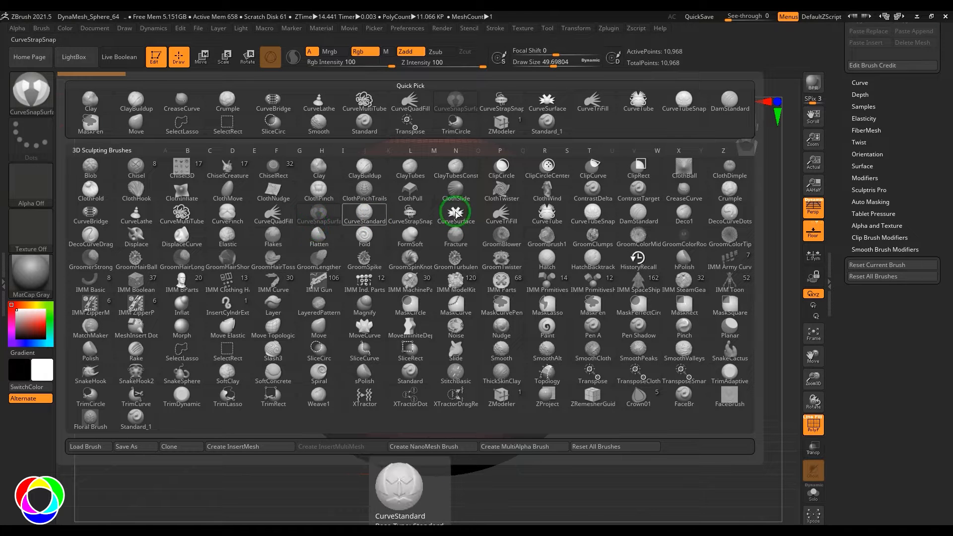
left_click(456, 211)
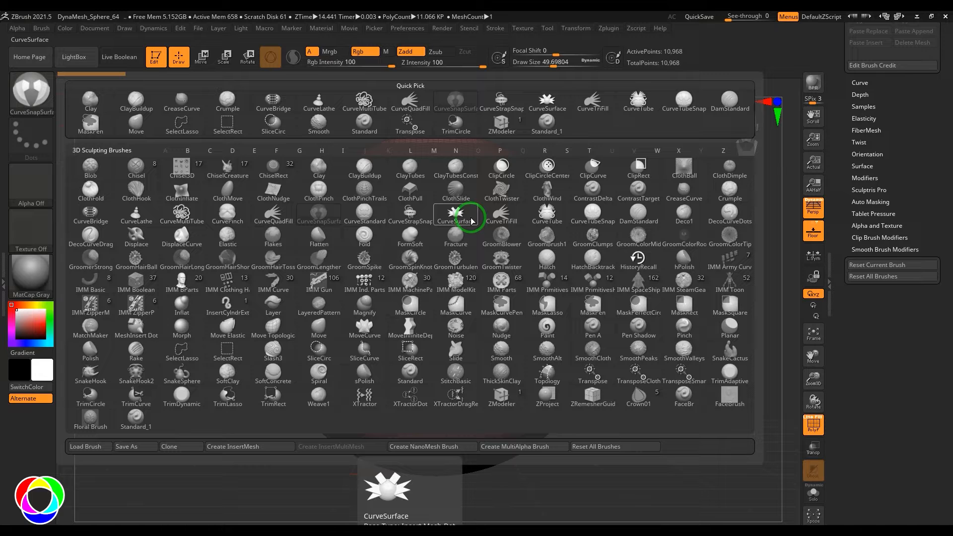
left_click(319, 213)
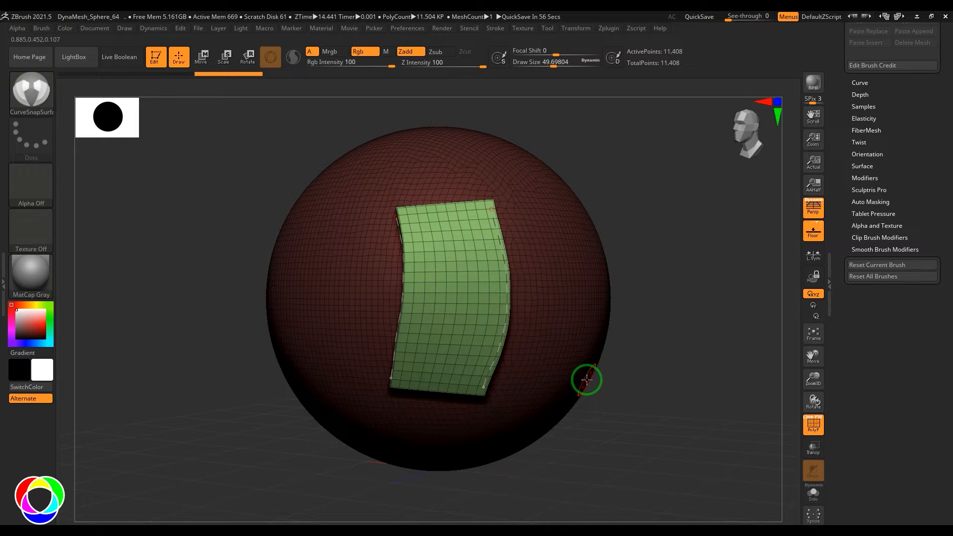
mouse_move(531, 346)
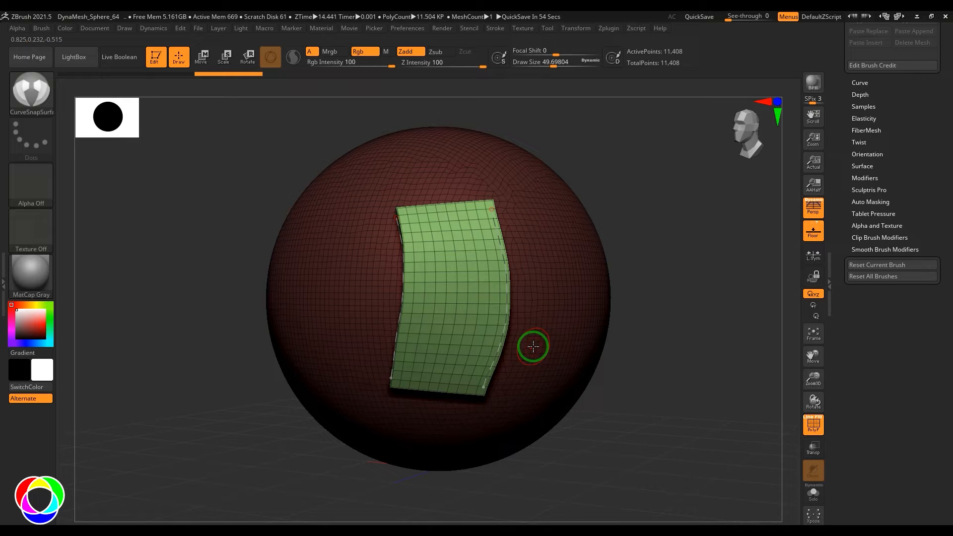
- Orbit the sphere to inspect the snapped panel's side, edge and thickness
left_click_drag(533, 347, 668, 377)
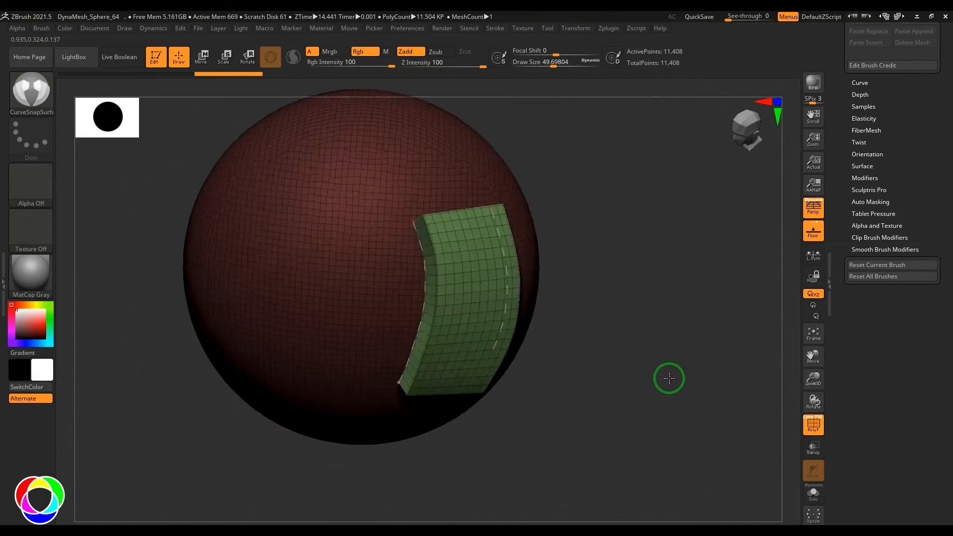
left_click_drag(669, 378, 609, 372)
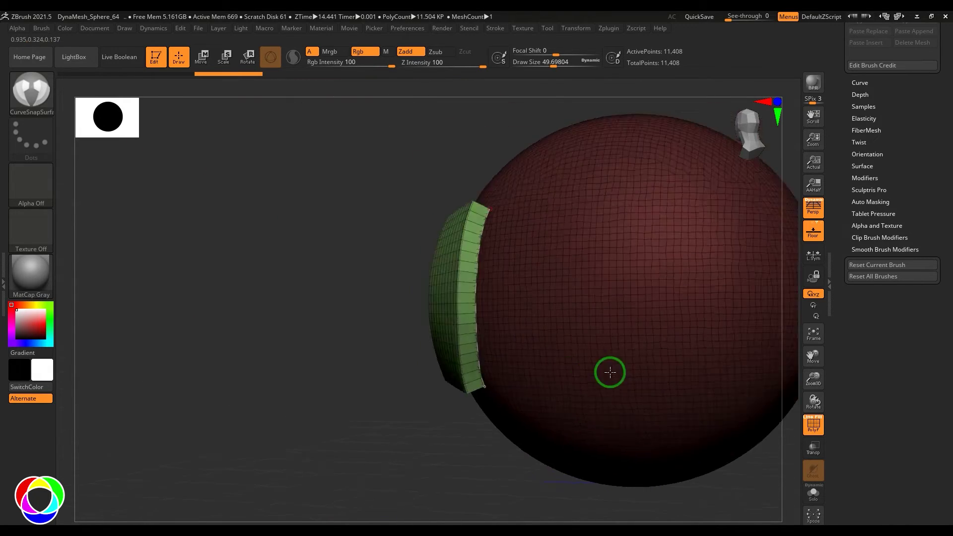
left_click_drag(609, 372, 703, 373)
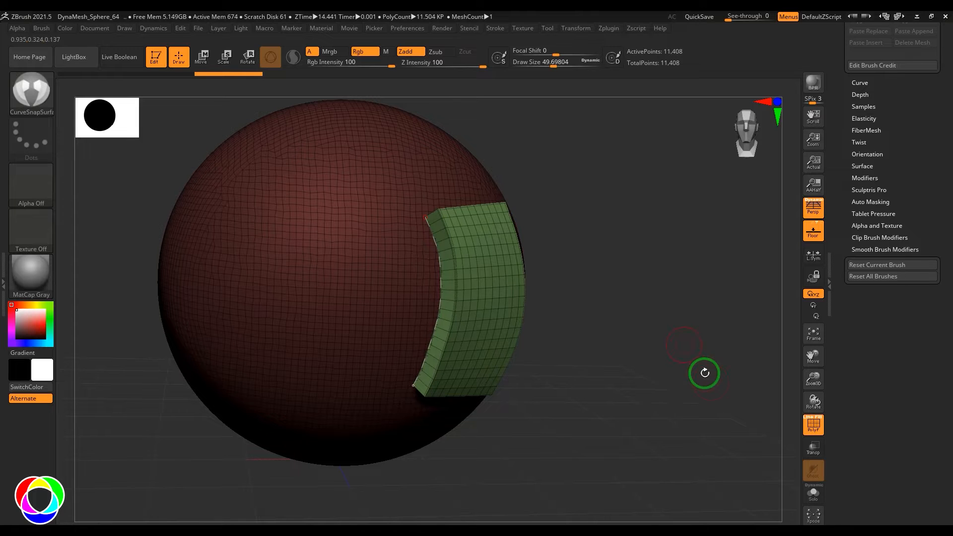
left_click_drag(704, 373, 644, 373)
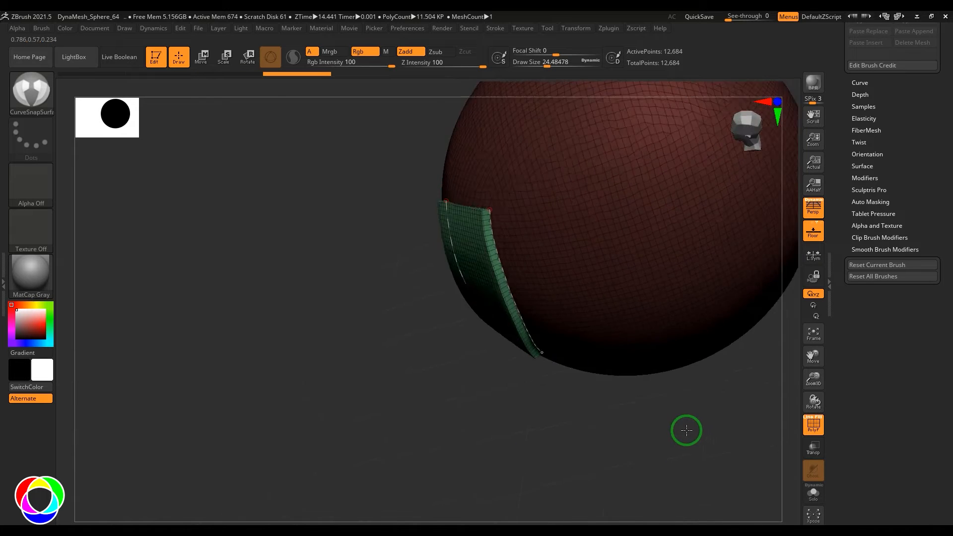
- Orbit back to the front and redraw the CurveSnapSurface panel at Draw Size 24
left_click_drag(686, 431, 718, 355)
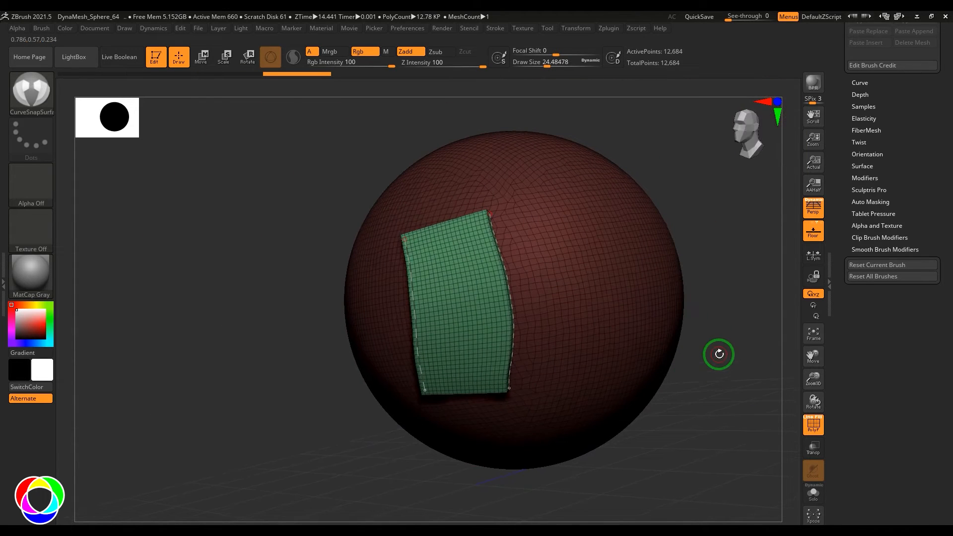
mouse_move(561, 213)
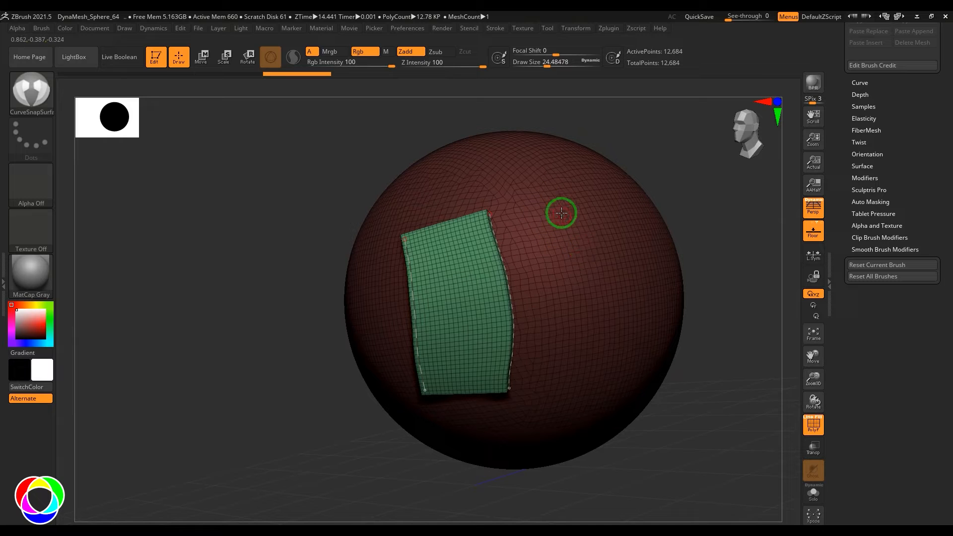
left_click_drag(560, 213, 656, 390)
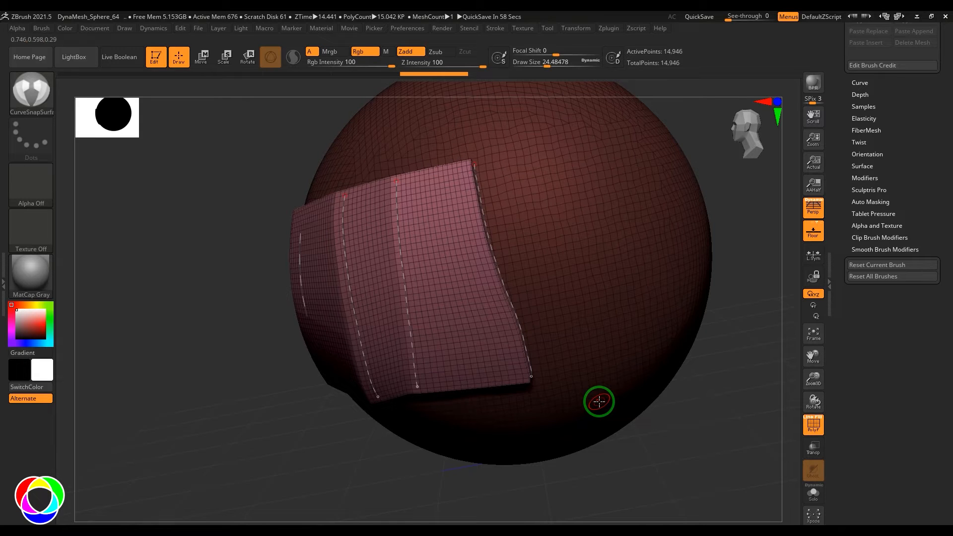
- Bend the wide panel's right edge along the sphere surface
left_click_drag(598, 401, 371, 416)
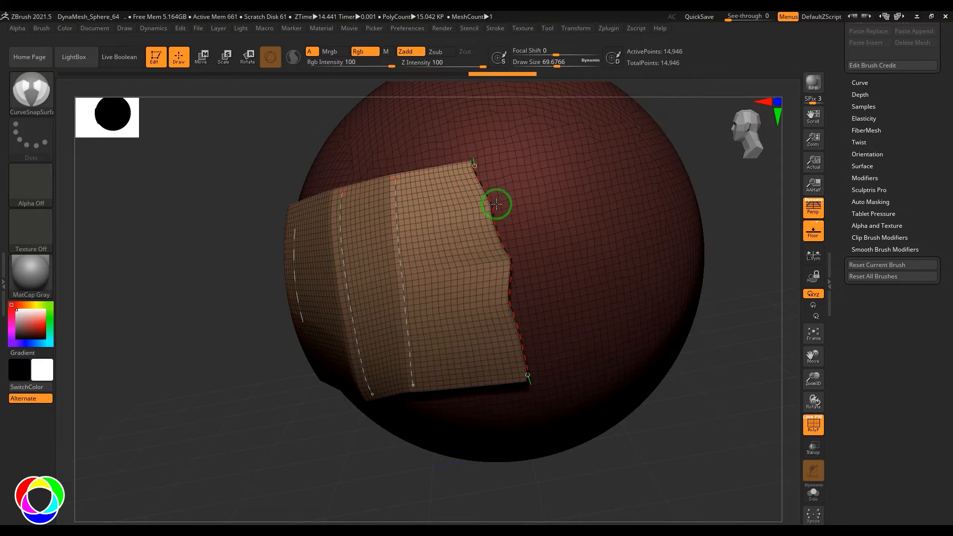
left_click_drag(496, 203, 521, 257)
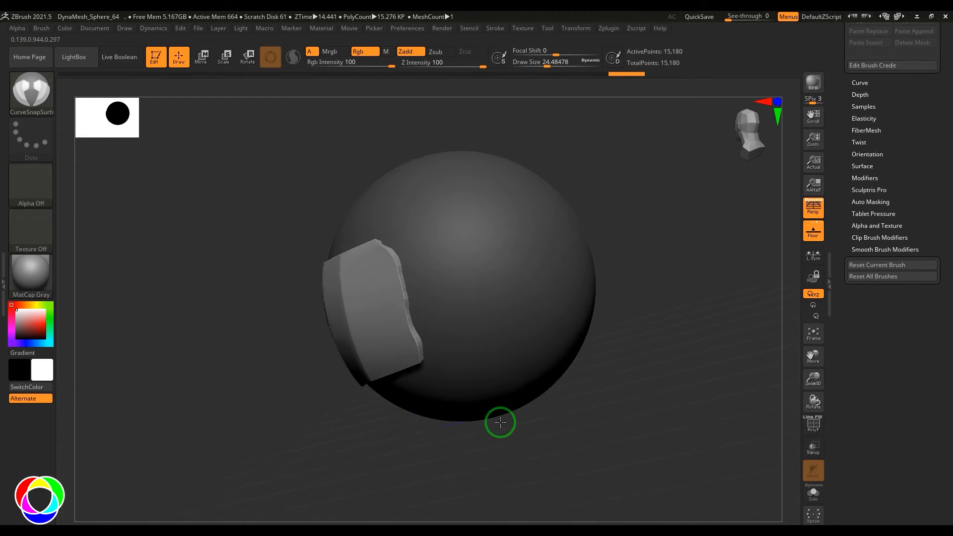
- Draw a CurveSurface panel down the sphere's front and orbit to view its profile
left_click(31, 89)
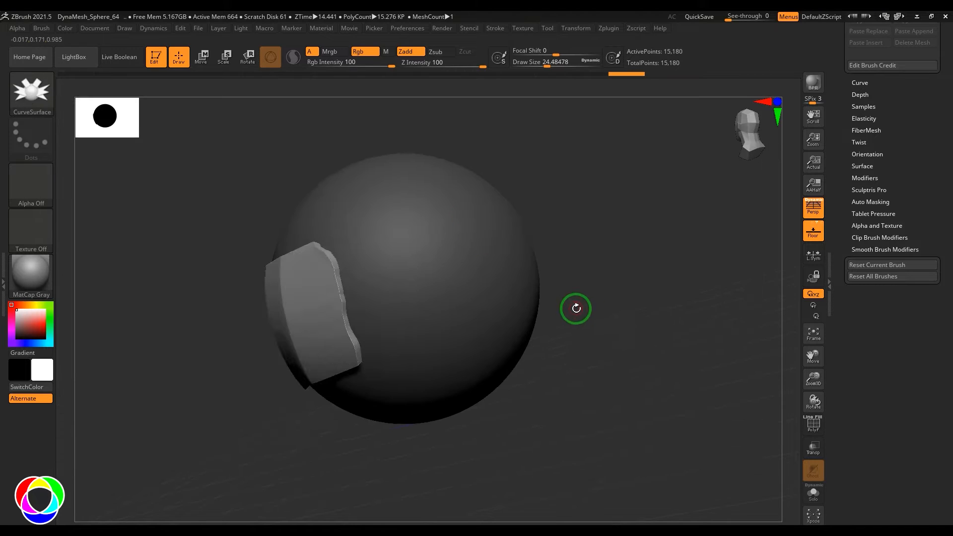
left_click_drag(574, 308, 507, 327)
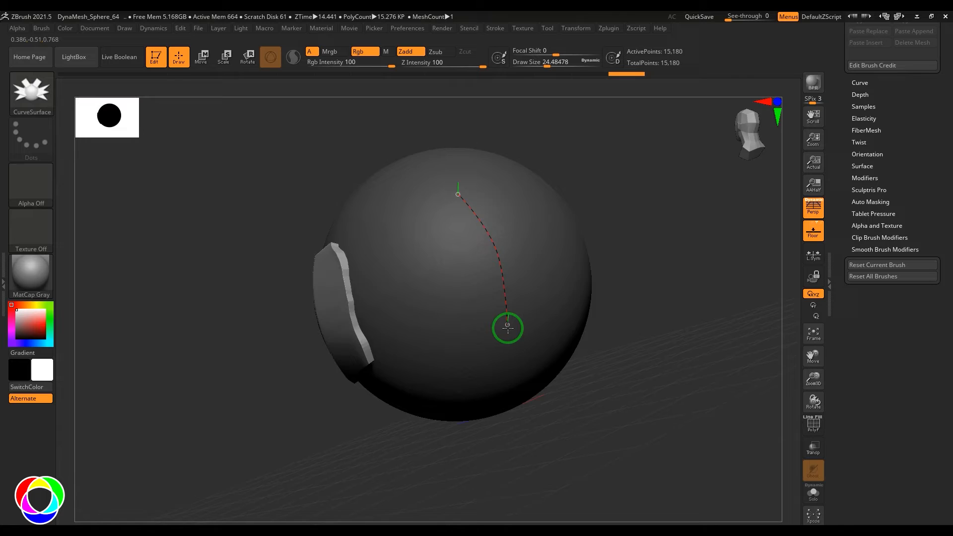
left_click_drag(507, 327, 674, 338)
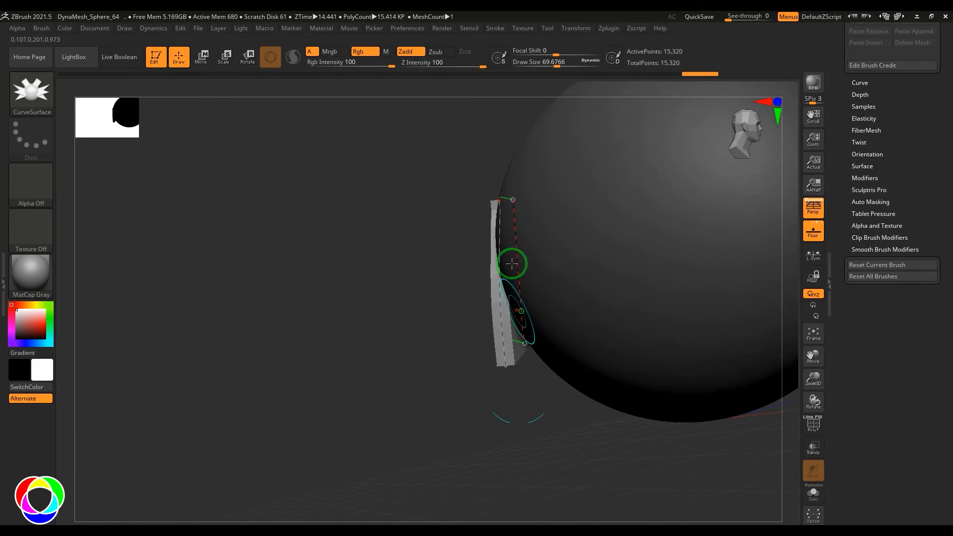
left_click_drag(512, 263, 545, 428)
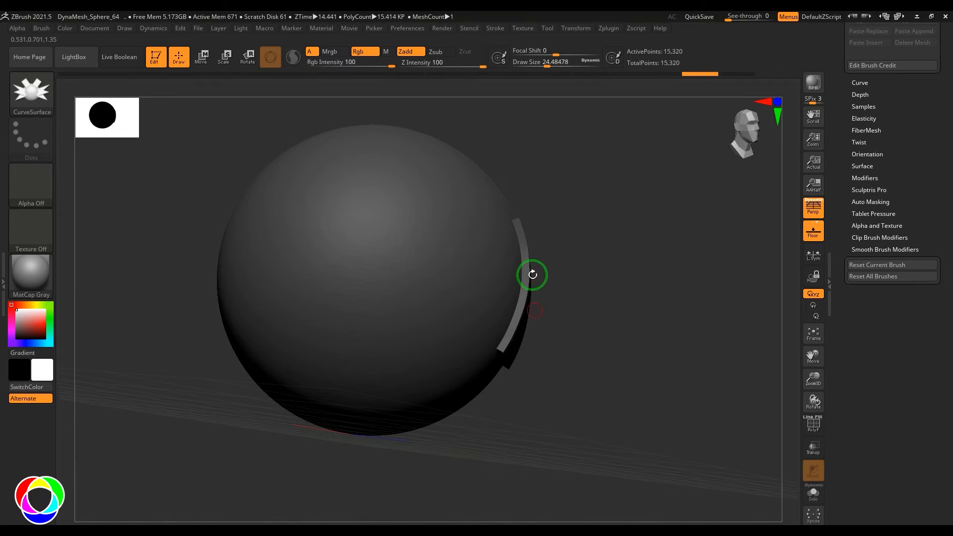
left_click_drag(533, 274, 320, 416)
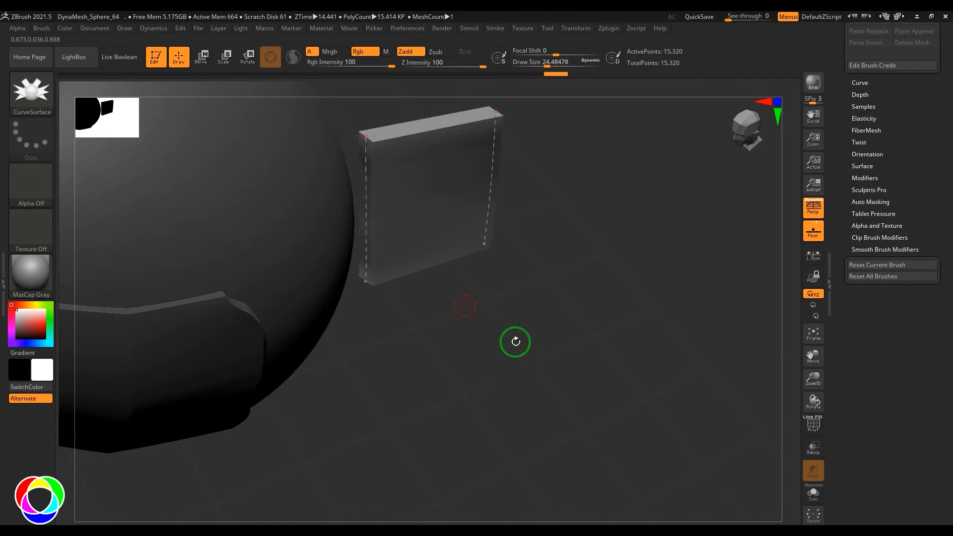
- Orbit above and around the panel jutting out from the sphere
left_click_drag(515, 341, 674, 127)
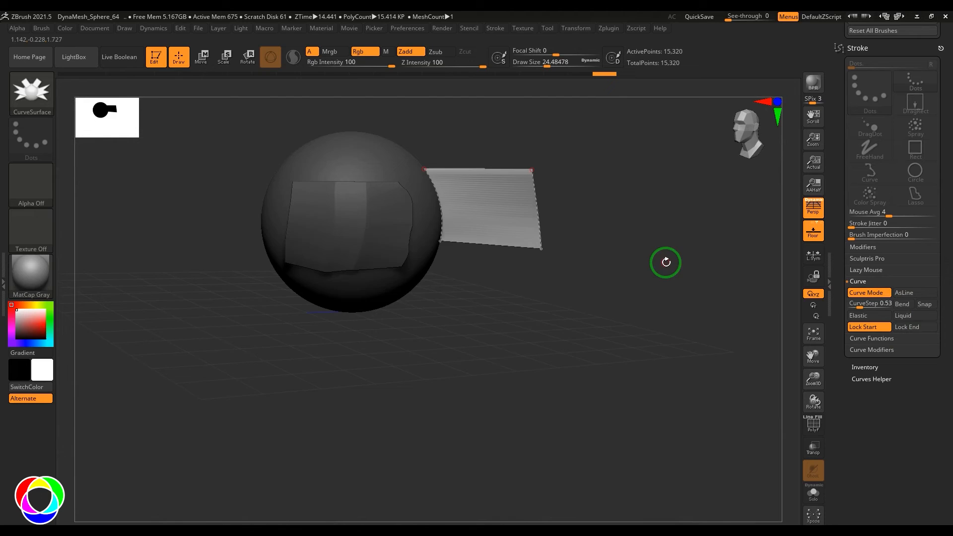
left_click_drag(665, 262, 686, 357)
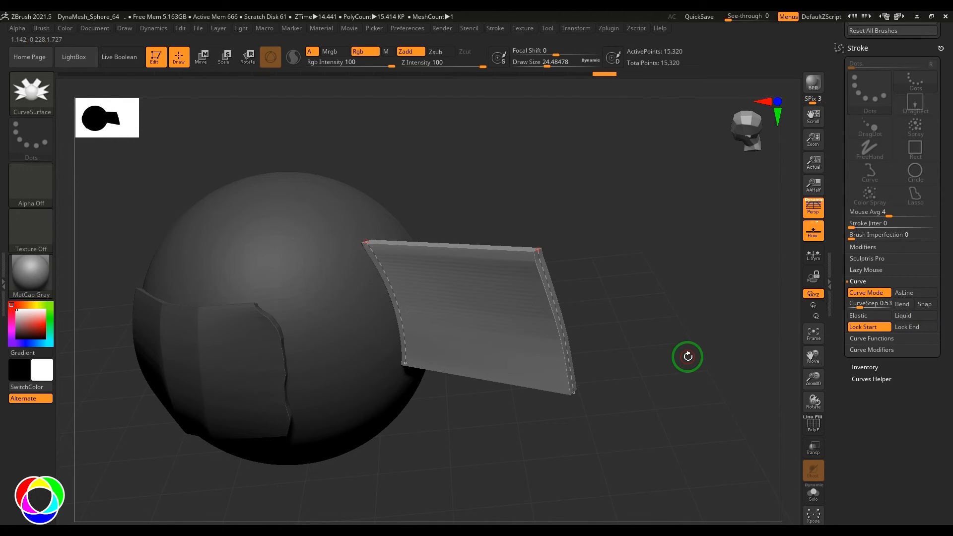
mouse_move(345, 328)
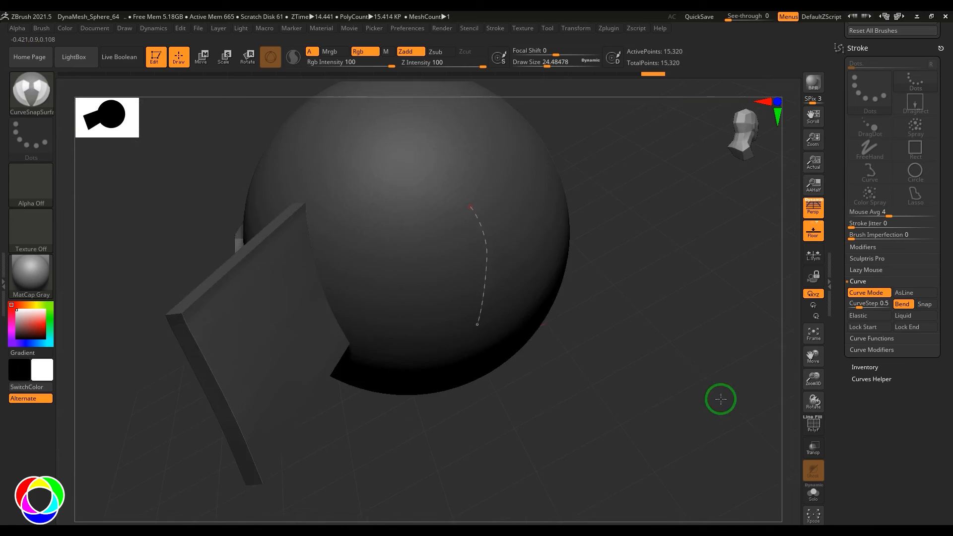
- Draw snapped panels along the sphere's side and top, then orbit to compare them
left_click_drag(720, 399, 538, 330)
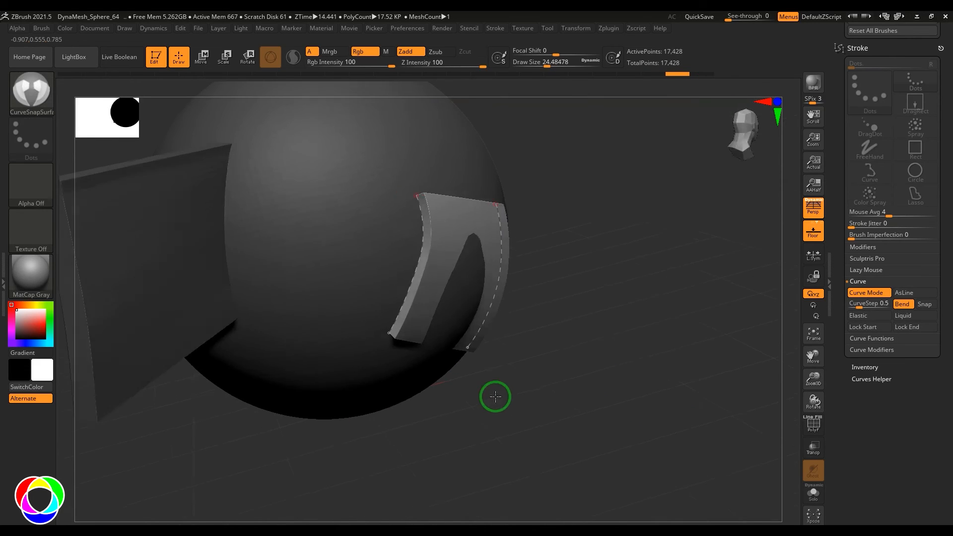
left_click_drag(495, 396, 647, 311)
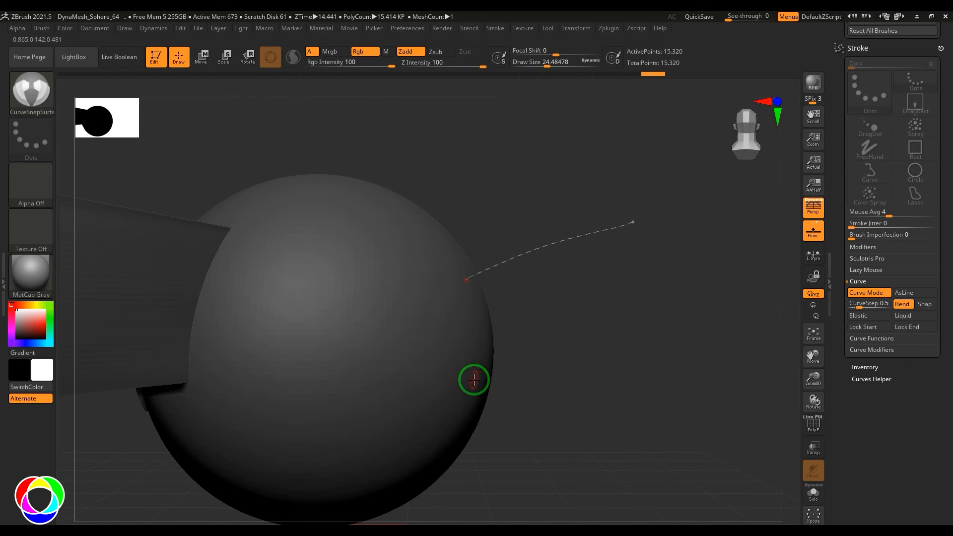
left_click_drag(472, 379, 580, 409)
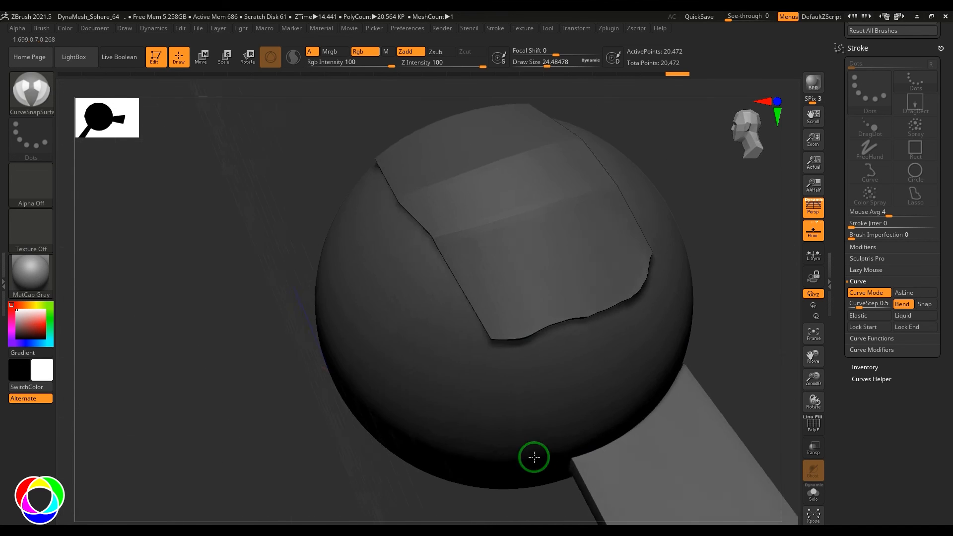
left_click_drag(533, 456, 484, 214)
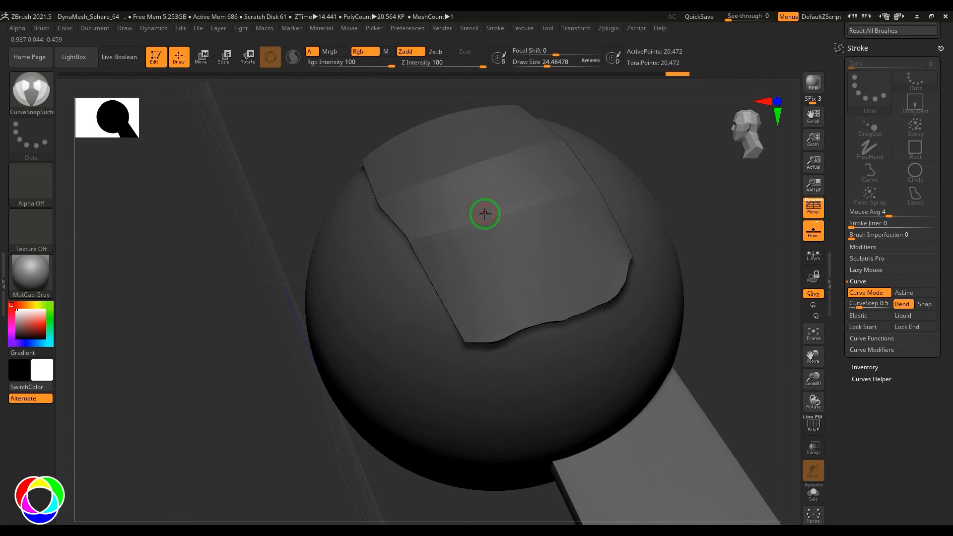
left_click_drag(485, 213, 563, 377)
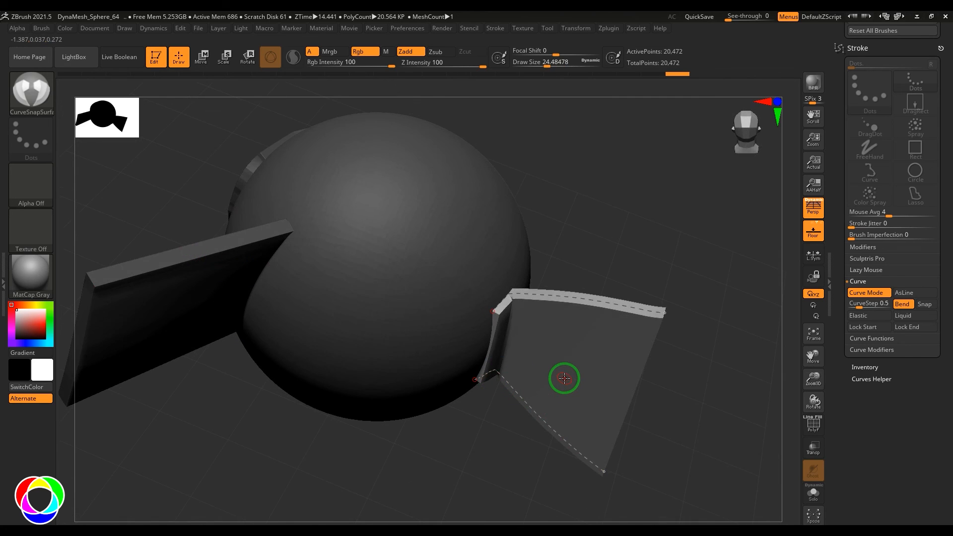